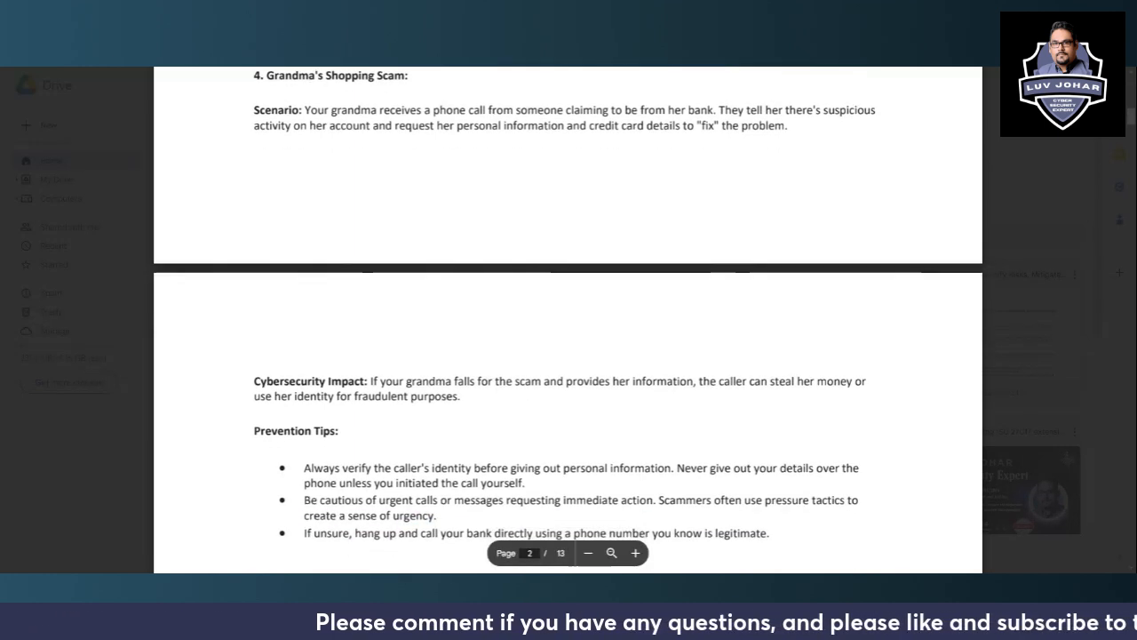
{"action": "scroll", "scroll_direction": "down", "scroll_amount": 3}
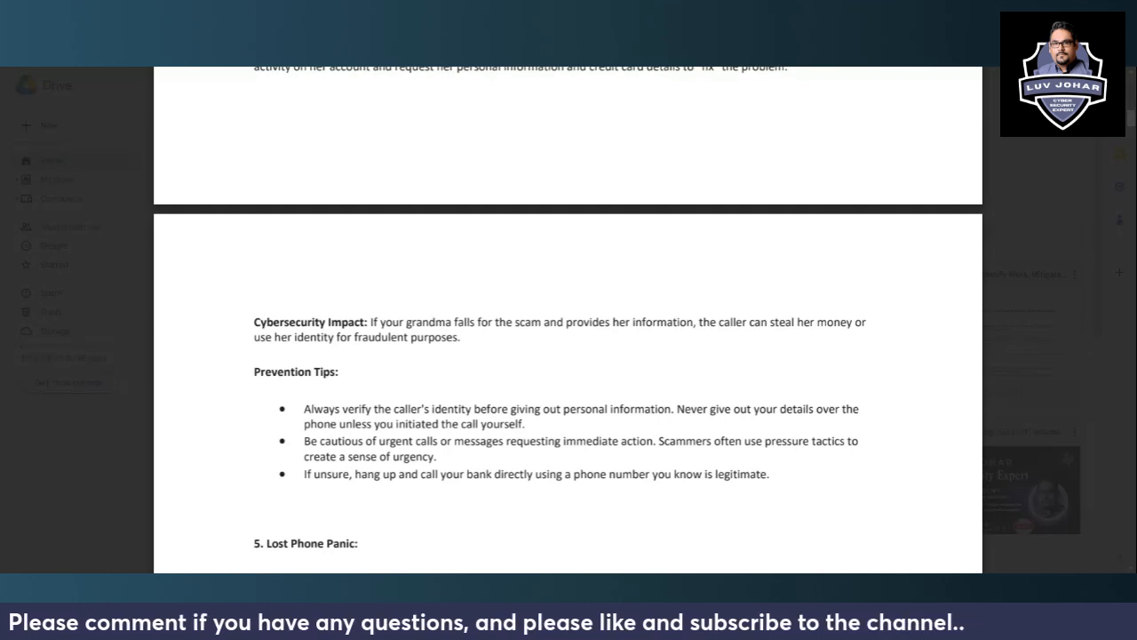
{"action": "scroll", "scroll_direction": "up", "scroll_amount": 3}
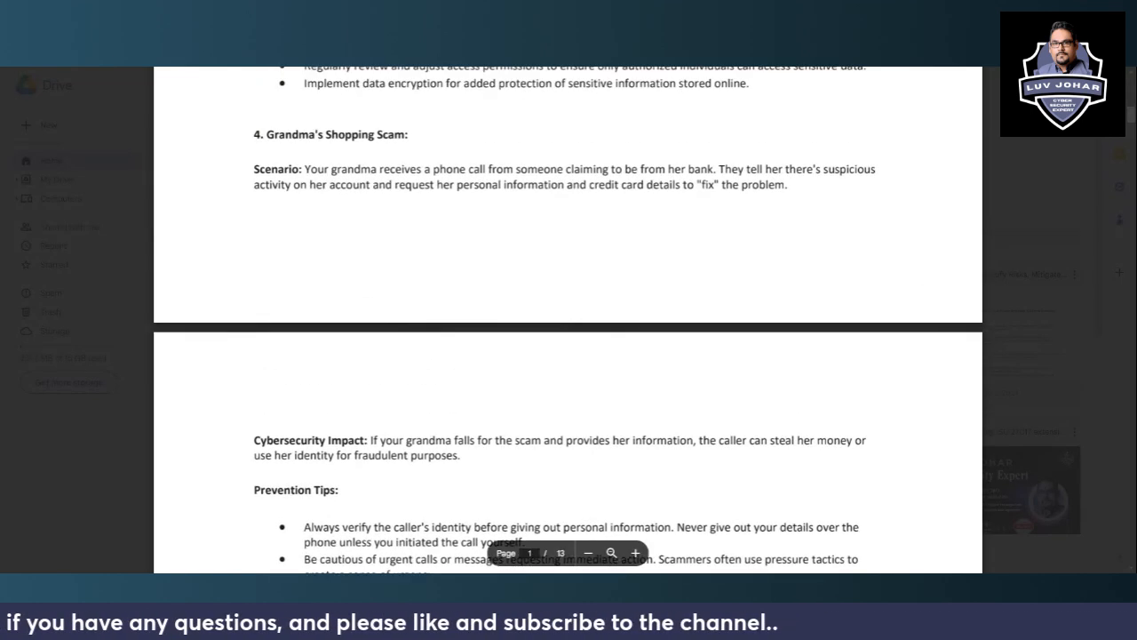
{"action": "scroll", "scroll_direction": "down", "scroll_amount": 3}
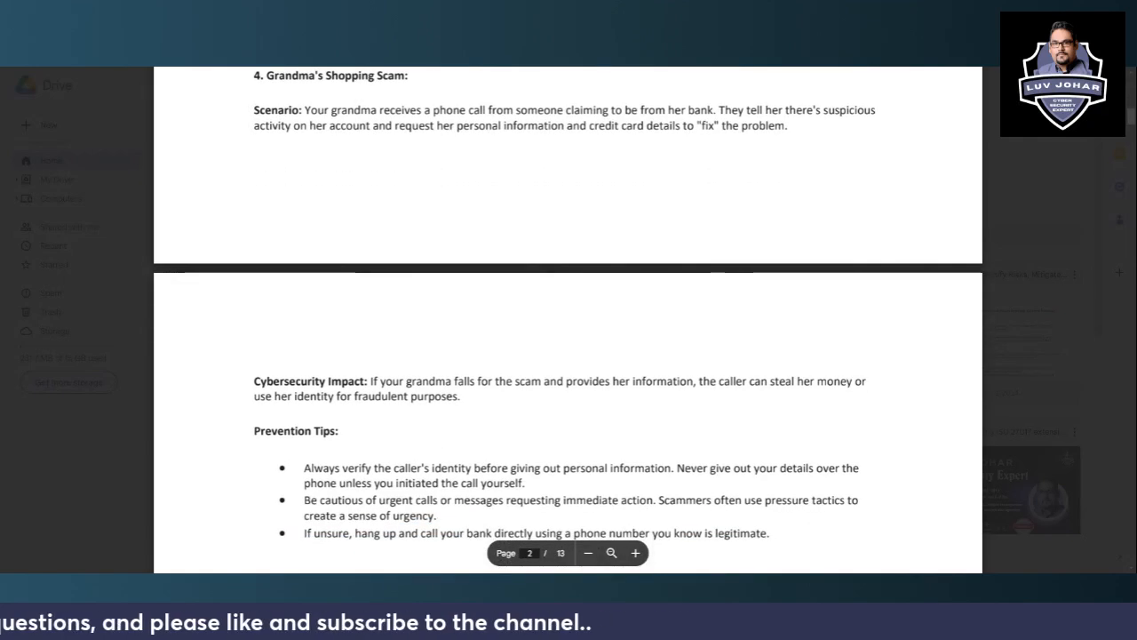
{"action": "scroll", "scroll_direction": "down", "scroll_amount": 3}
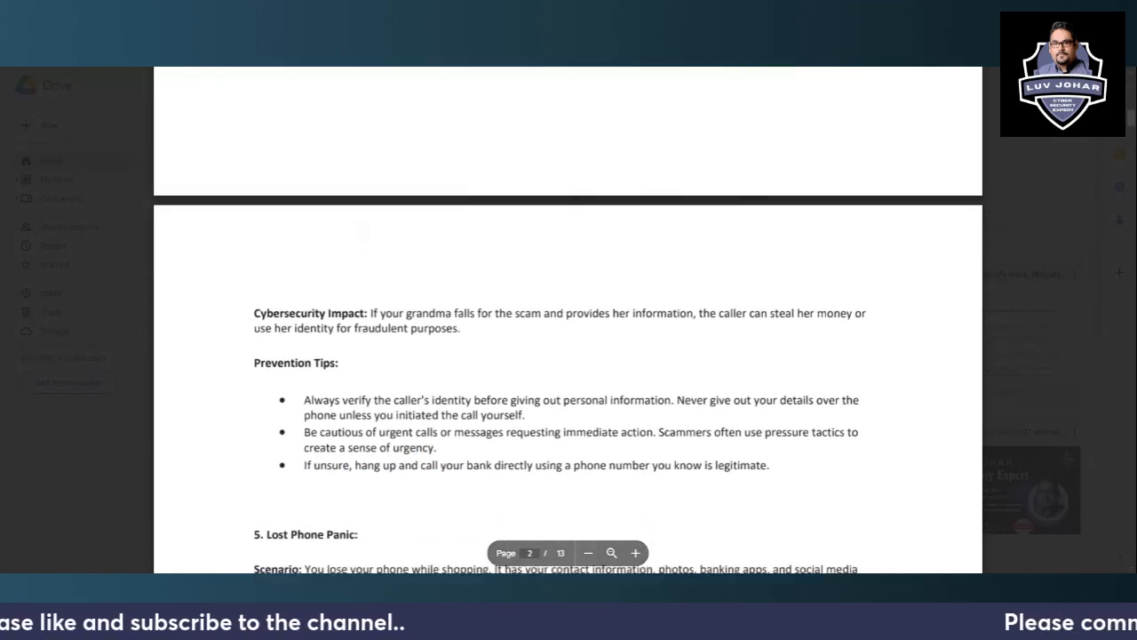
{"action": "scroll", "scroll_direction": "down", "scroll_amount": 3}
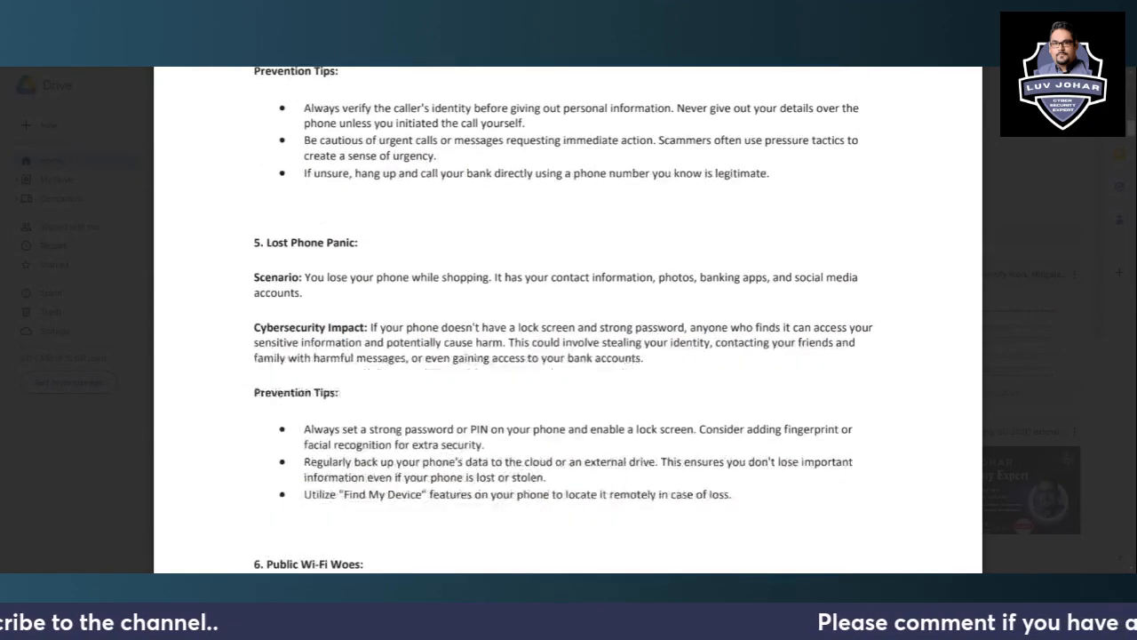
{"action": "scroll", "scroll_direction": "down", "scroll_amount": 3}
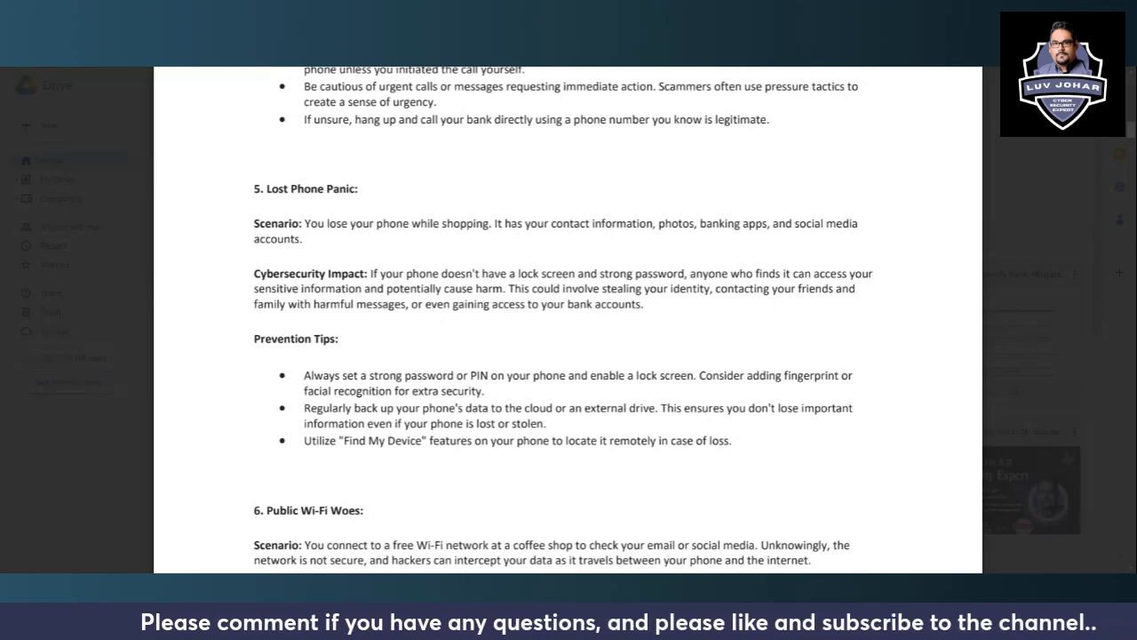
{"action": "scroll", "scroll_direction": "down", "scroll_amount": 3}
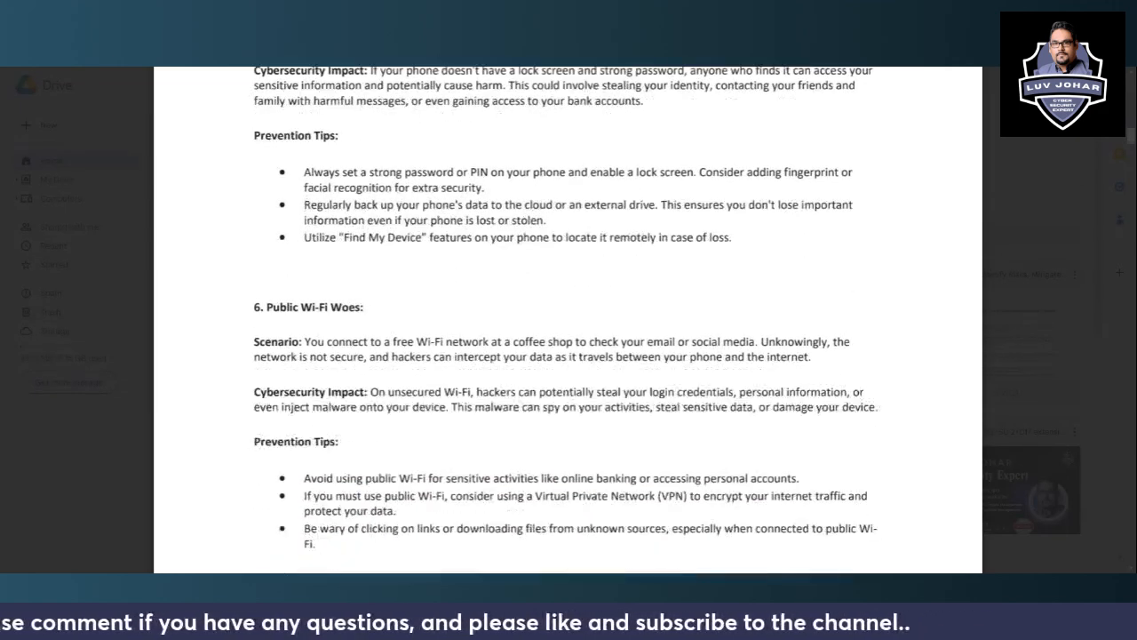
{"action": "scroll", "scroll_direction": "down", "scroll_amount": 3}
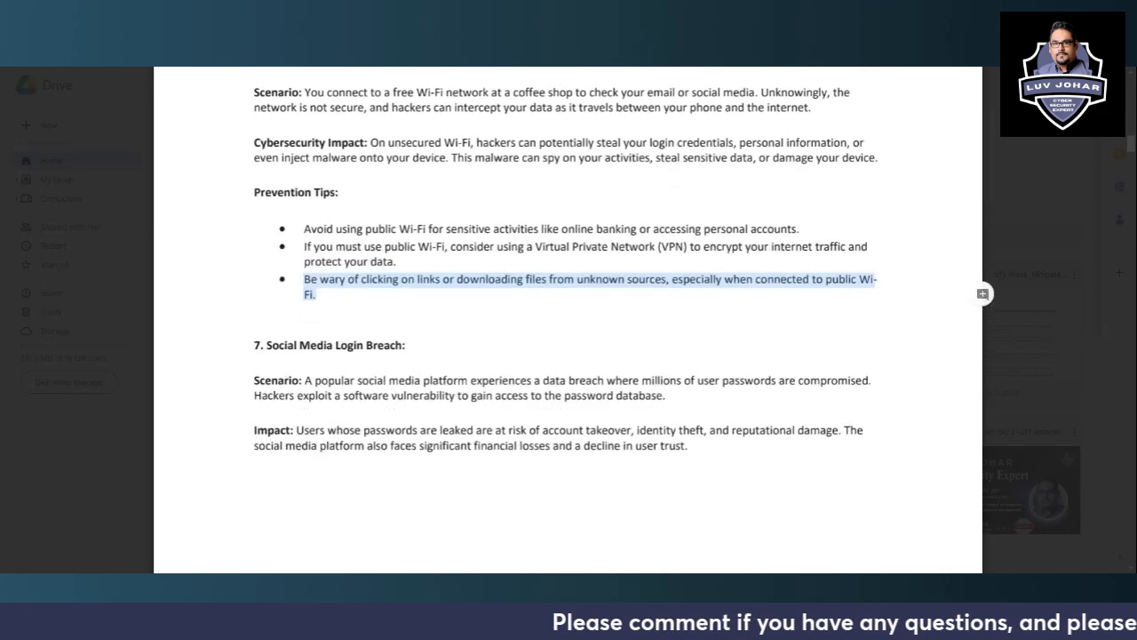
{"action": "scroll", "scroll_direction": "down", "scroll_amount": 3}
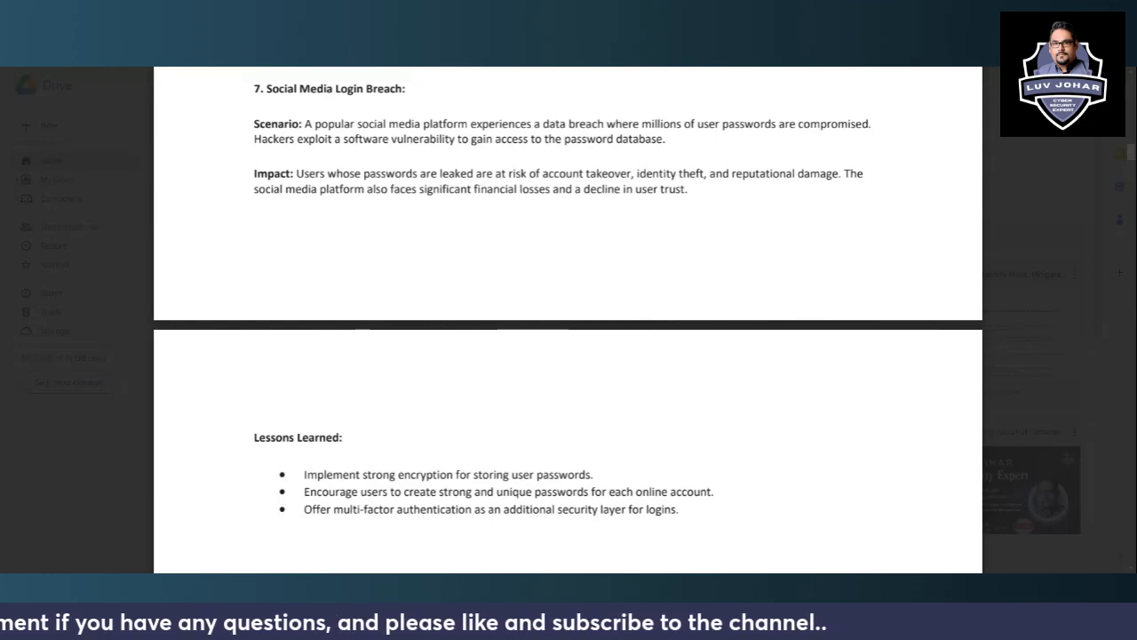
{"action": "scroll", "scroll_direction": "down", "scroll_amount": 3}
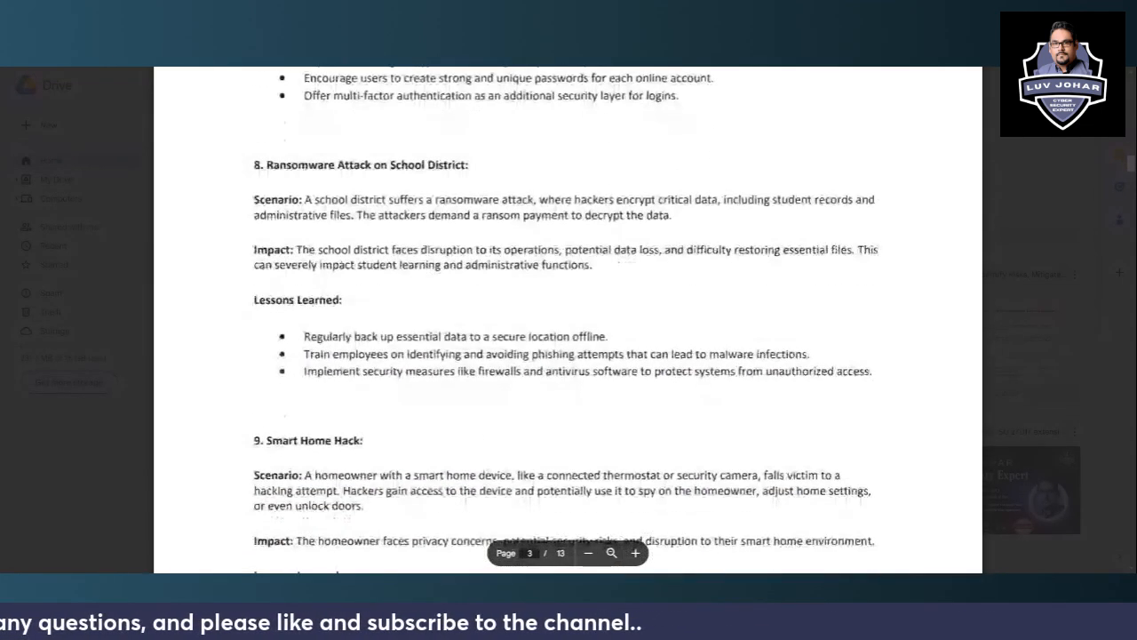
{"action": "scroll", "scroll_direction": "down", "scroll_amount": 3}
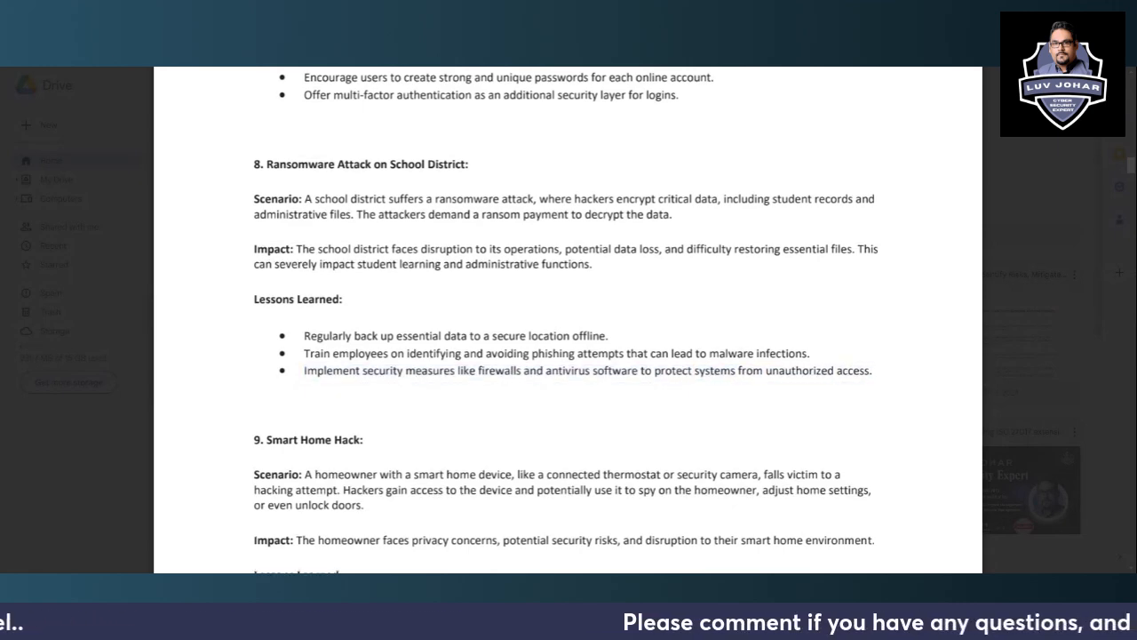
{"action": "scroll", "scroll_direction": "down", "scroll_amount": 3}
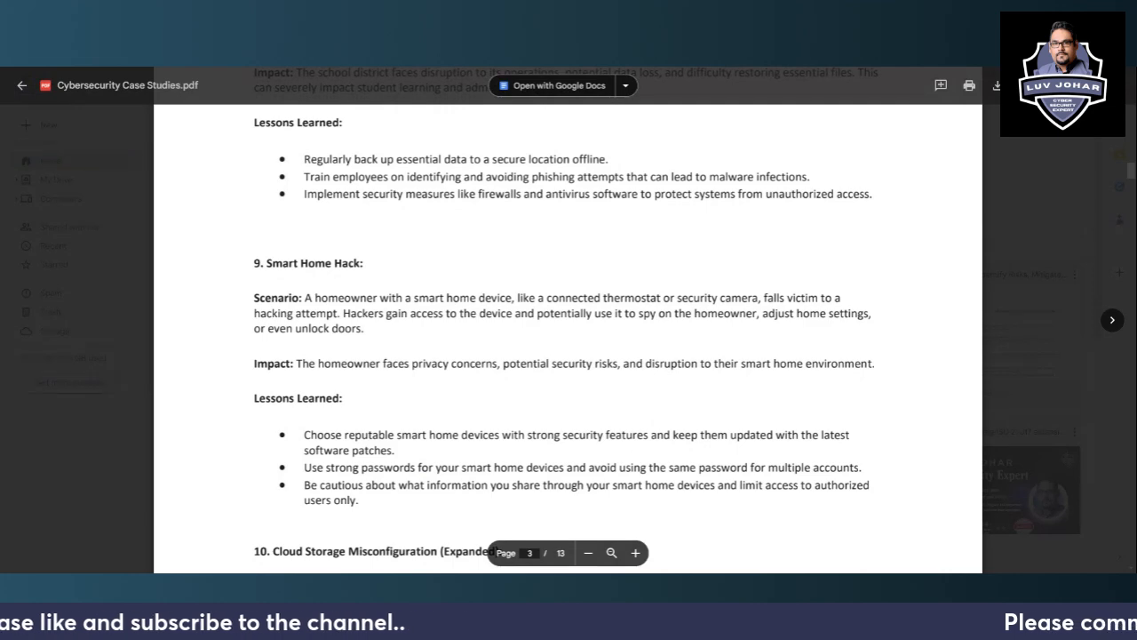
{"action": "scroll", "scroll_direction": "down", "scroll_amount": 3}
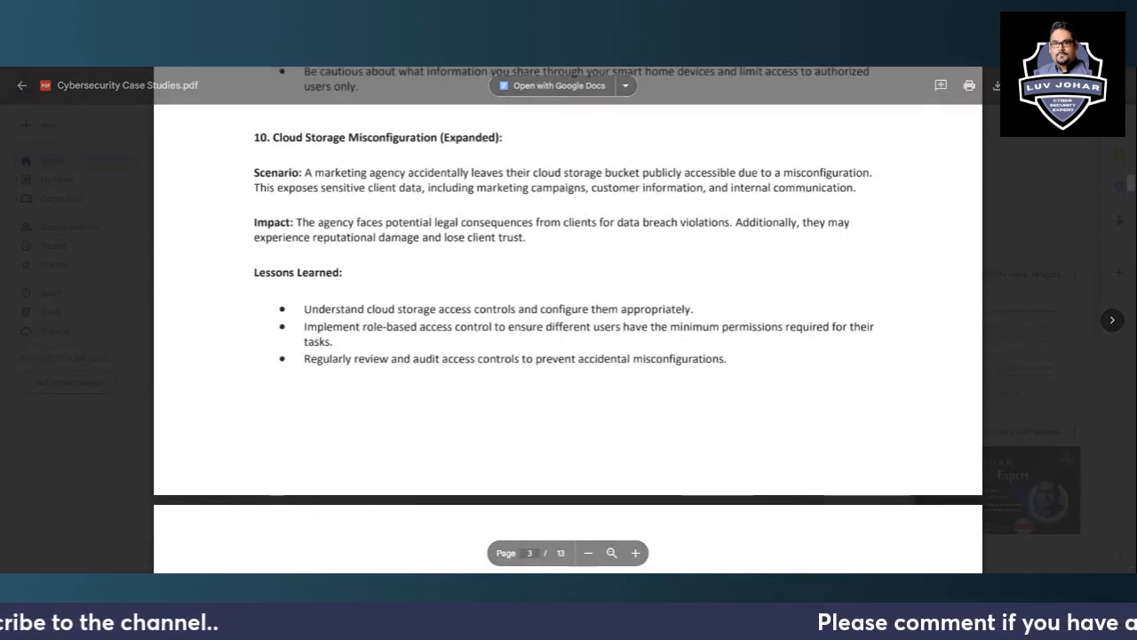
{"action": "scroll", "scroll_direction": "down", "scroll_amount": 3}
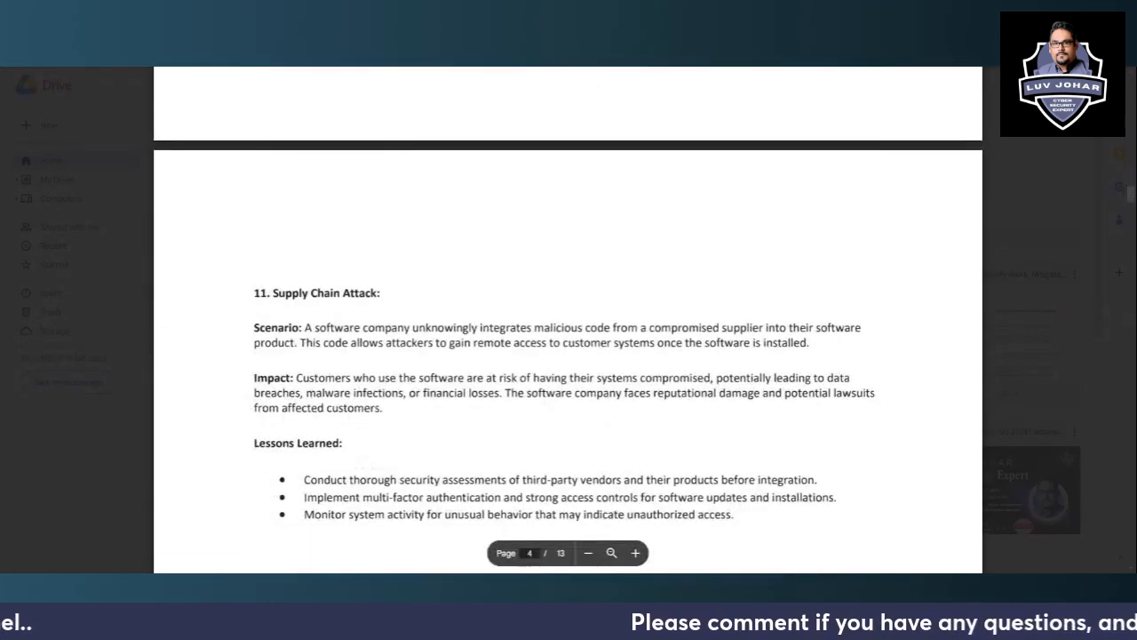
{"action": "scroll", "scroll_direction": "down", "scroll_amount": 3}
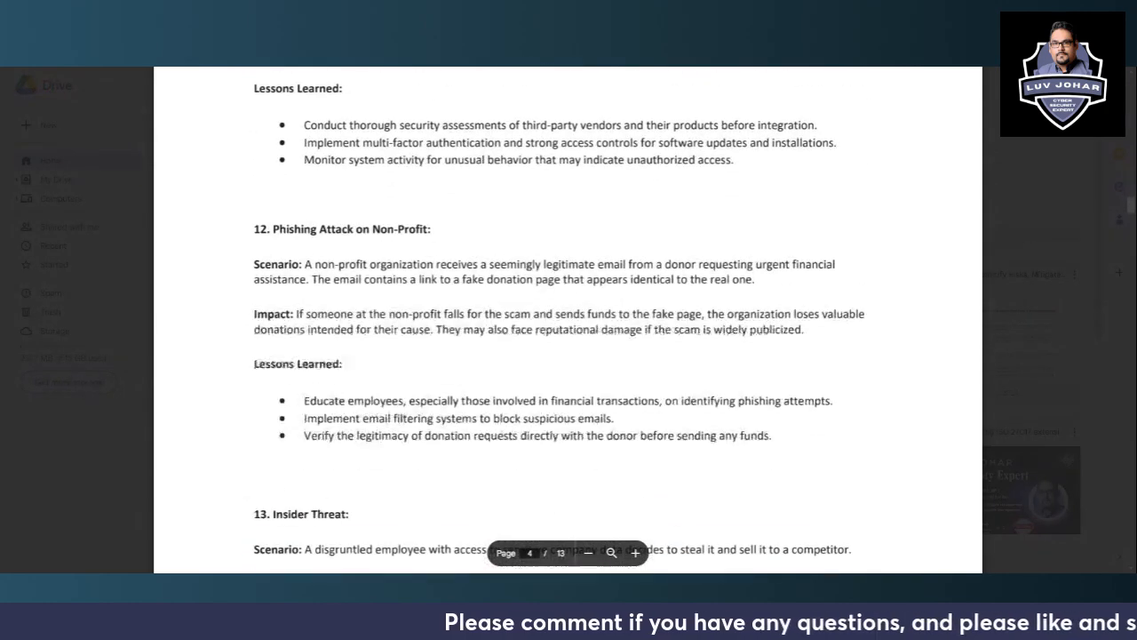
{"action": "scroll", "scroll_direction": "down", "scroll_amount": 3}
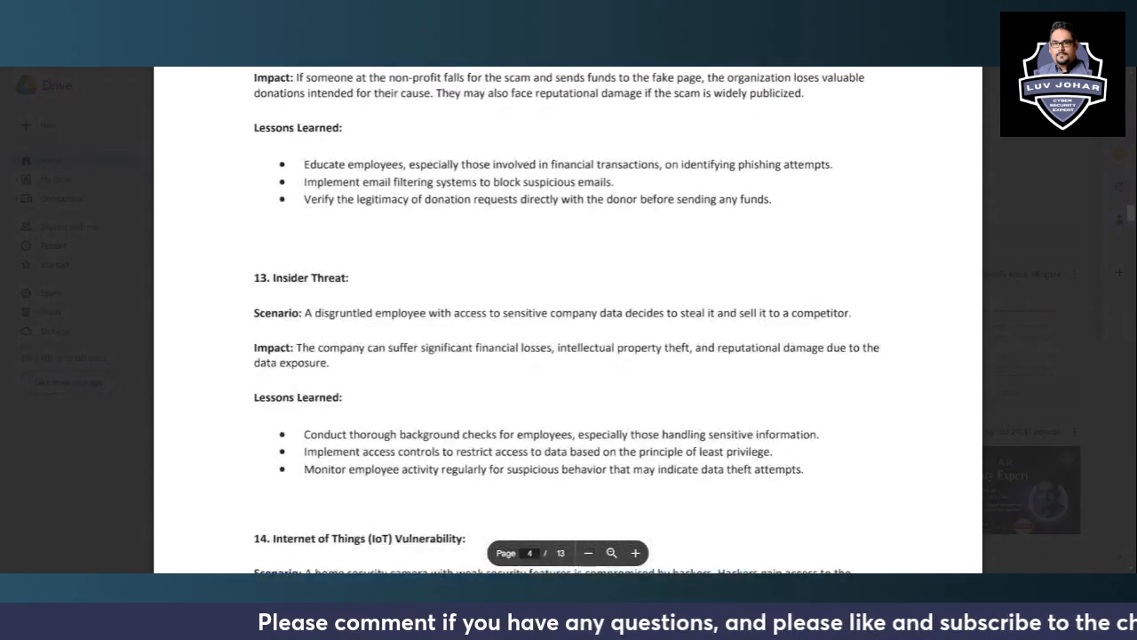
{"action": "scroll", "scroll_direction": "down", "scroll_amount": 3}
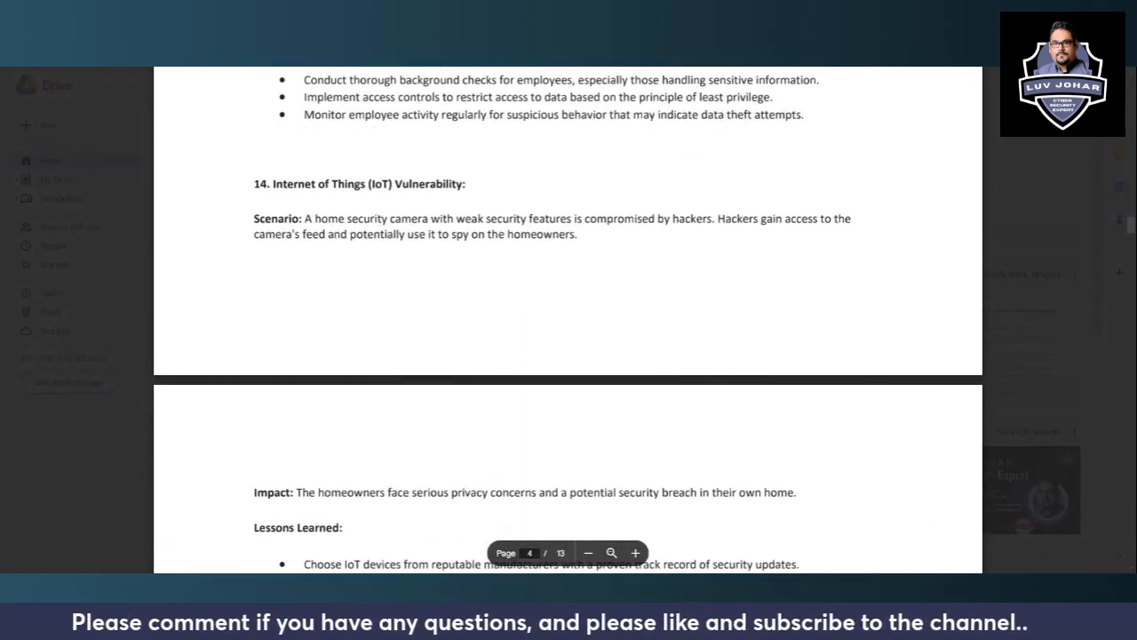
{"action": "scroll", "scroll_direction": "down", "scroll_amount": 3}
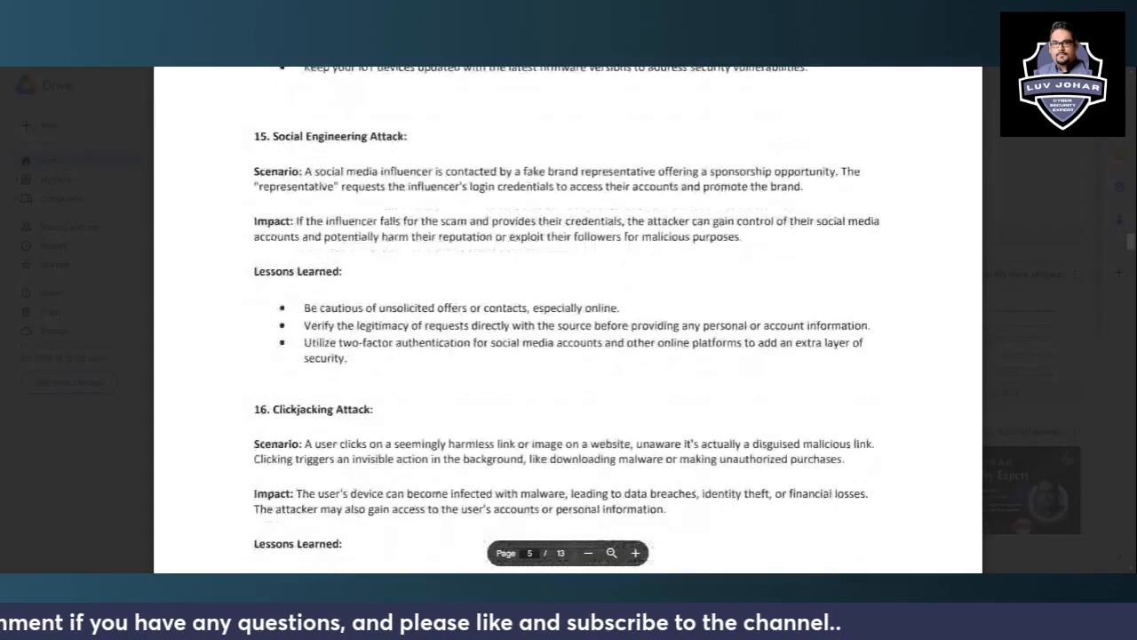
{"action": "scroll", "scroll_direction": "down", "scroll_amount": 3}
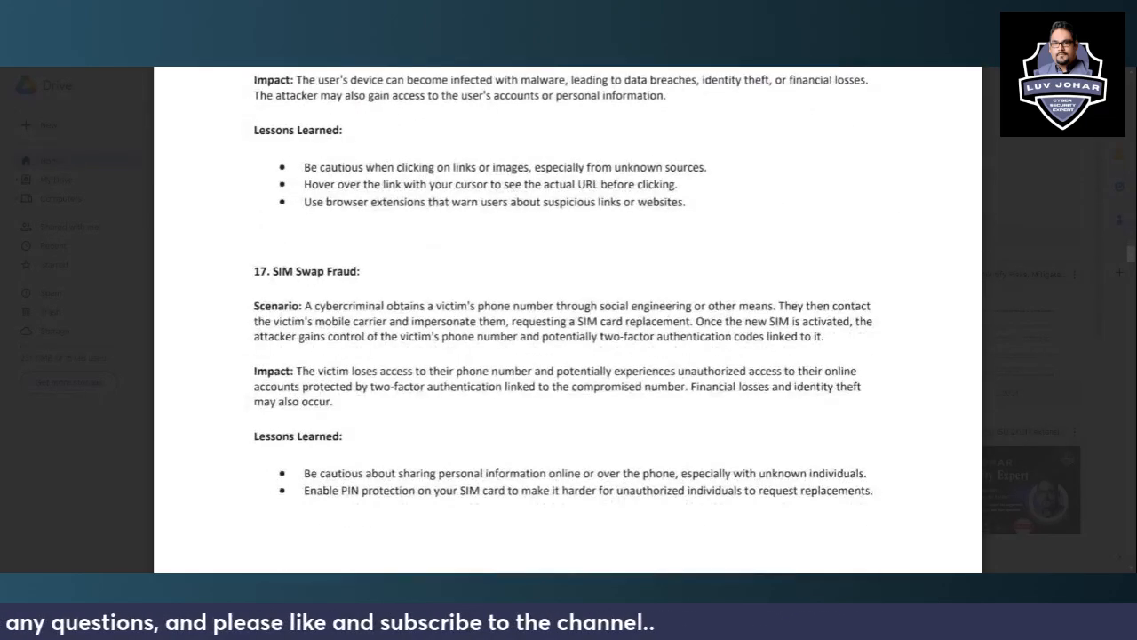
{"action": "scroll", "scroll_direction": "down", "scroll_amount": 3}
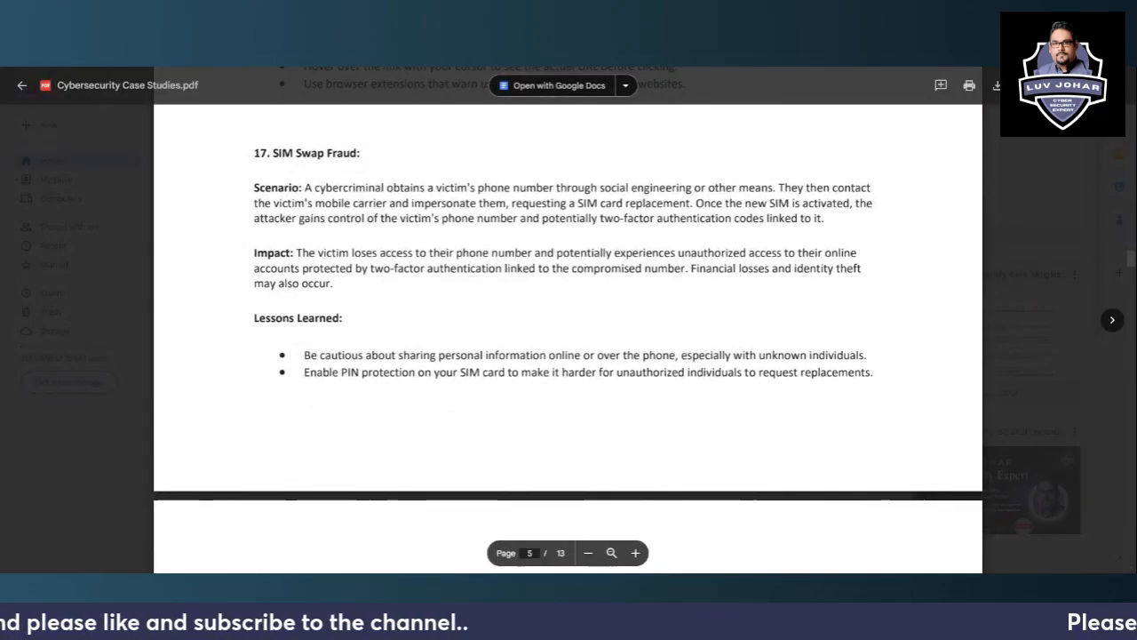
{"action": "scroll", "scroll_direction": "down", "scroll_amount": 3}
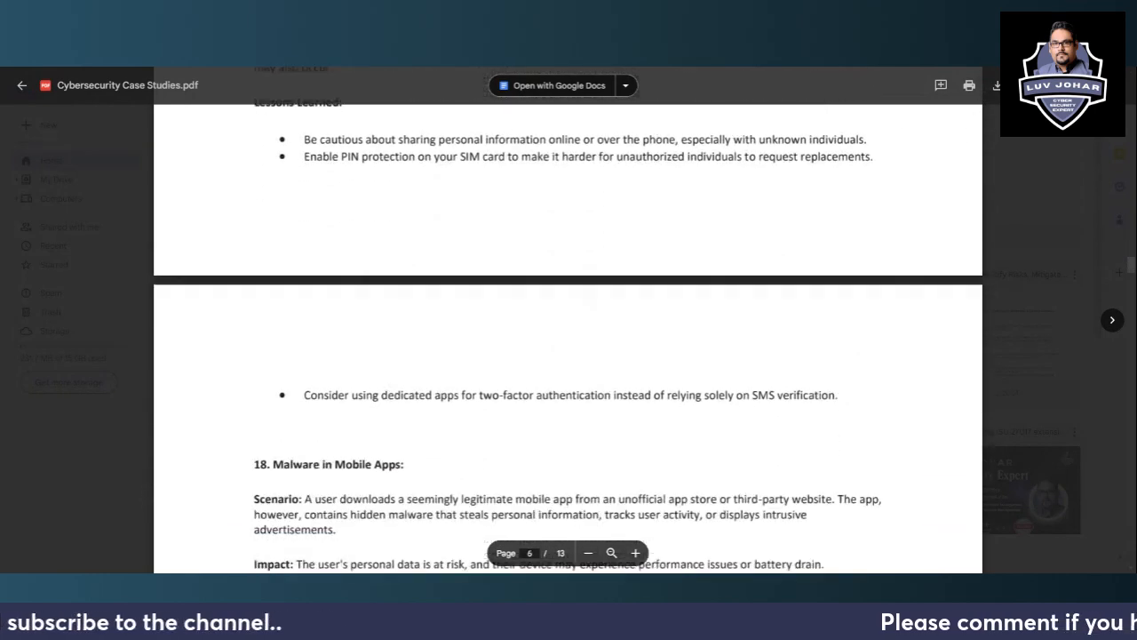
{"action": "scroll", "scroll_direction": "down", "scroll_amount": 3}
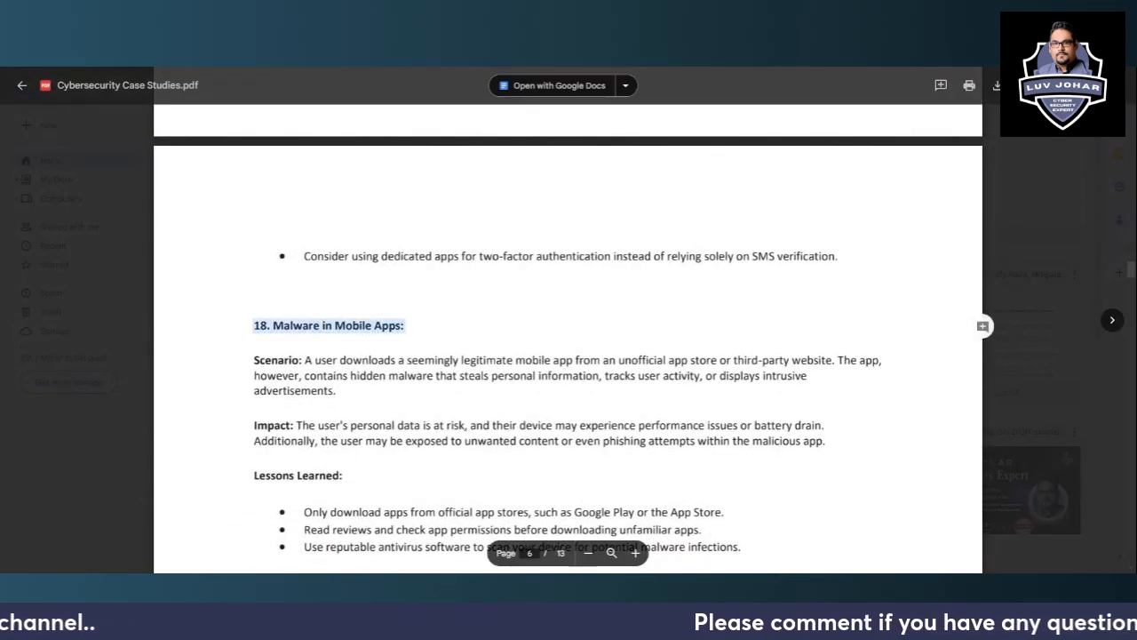
{"action": "scroll", "scroll_direction": "down", "scroll_amount": 3}
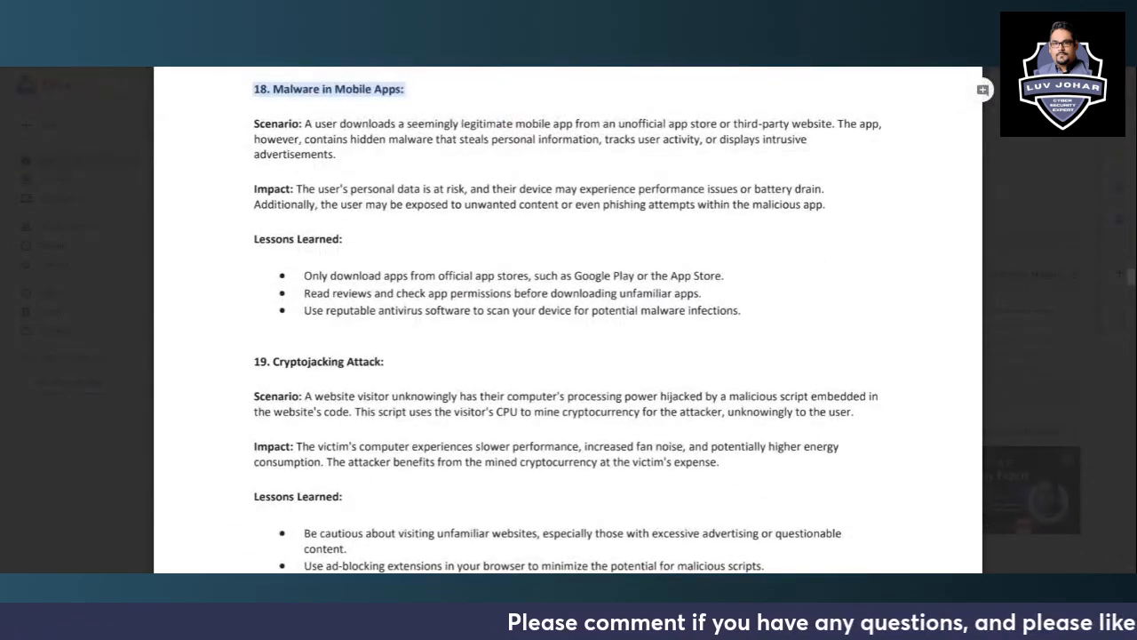